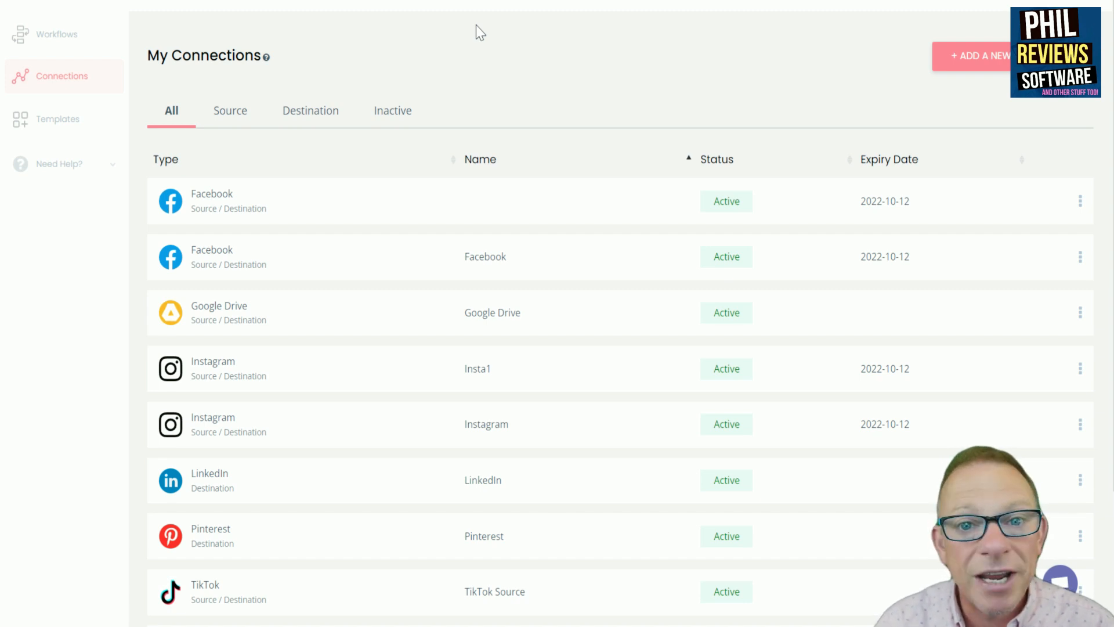
# Show the Workflows page listing active workflows like TikTok to Instagram Reels with content totals.
pyautogui.scroll(-3)
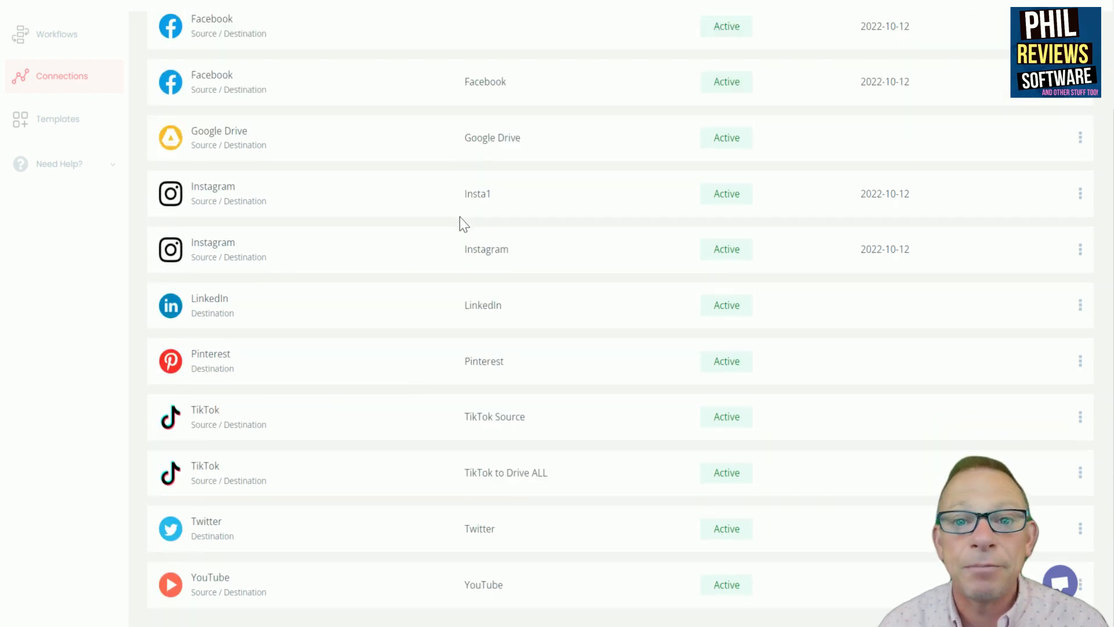
pyautogui.moveTo(322, 357)
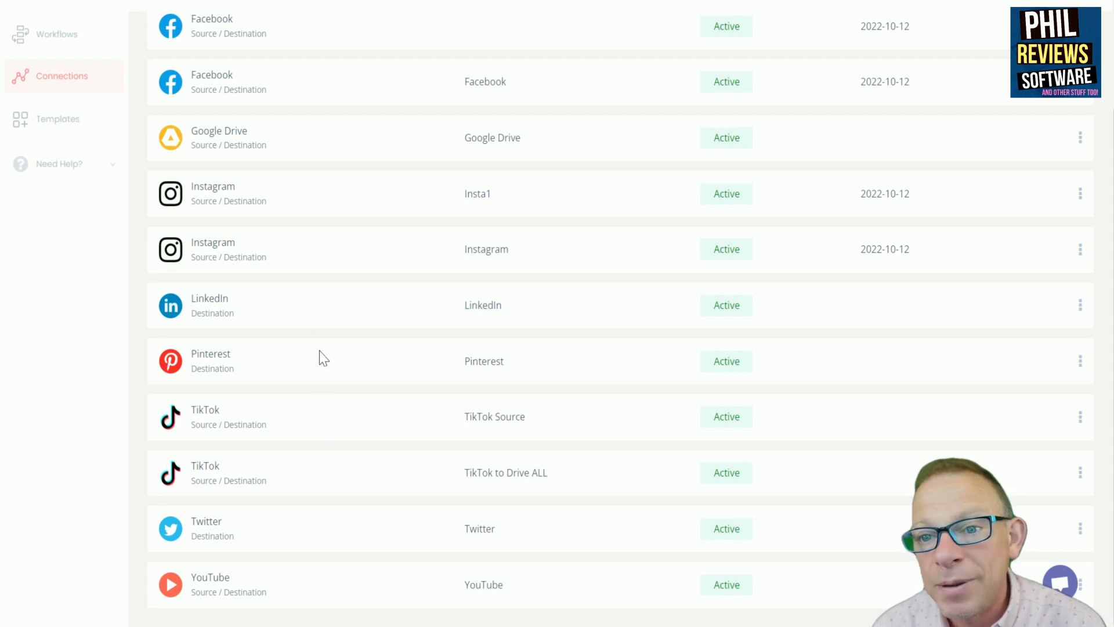
pyautogui.moveTo(334, 328)
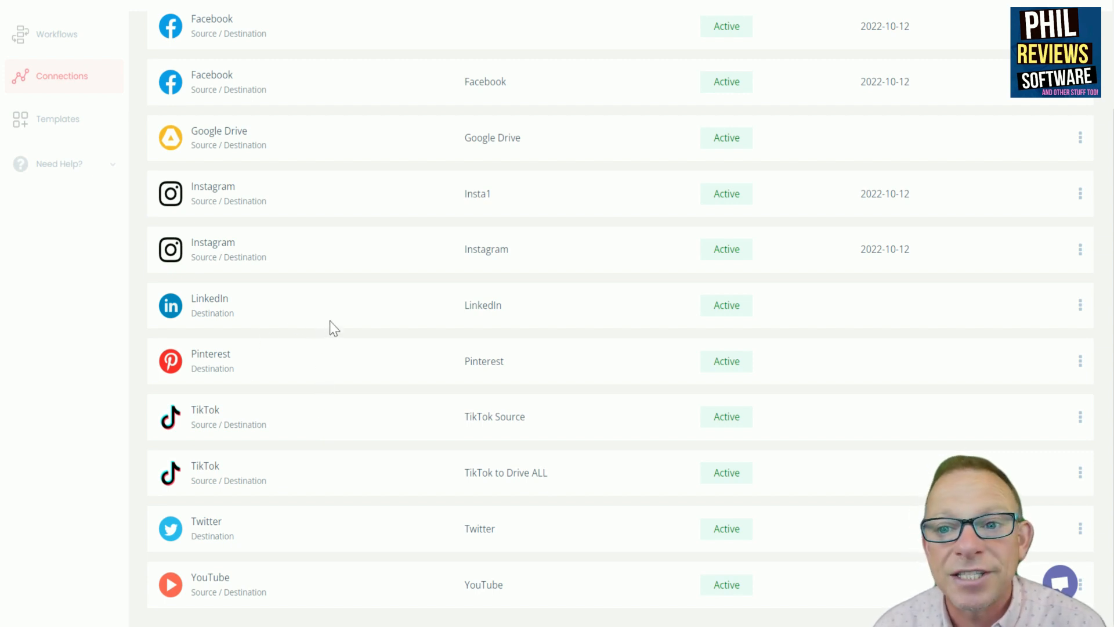
pyautogui.moveTo(316, 298)
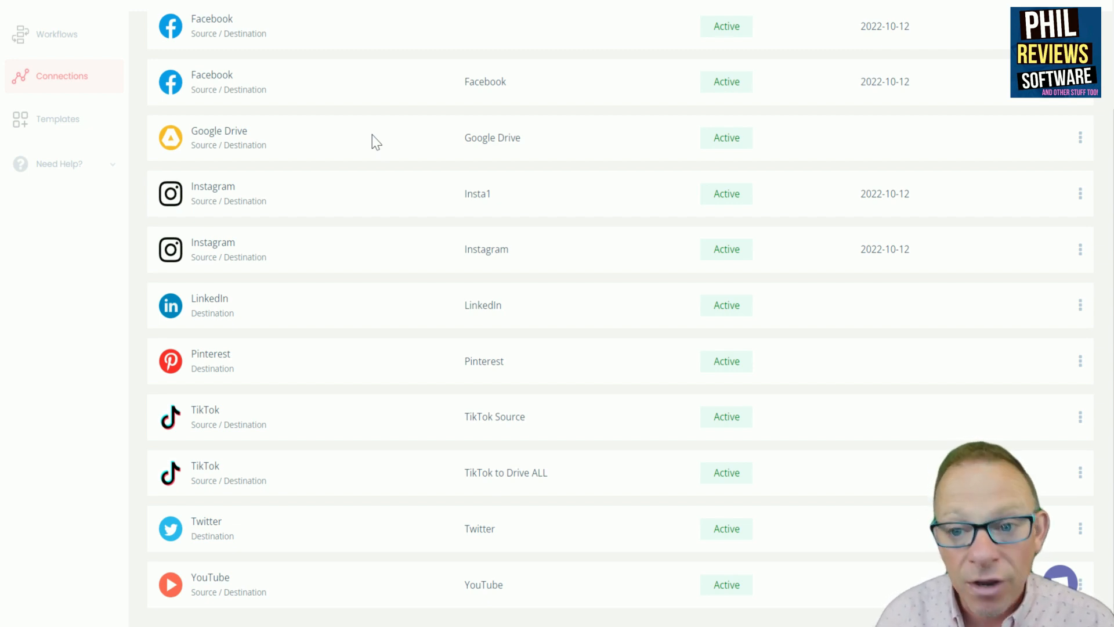
pyautogui.scroll(3)
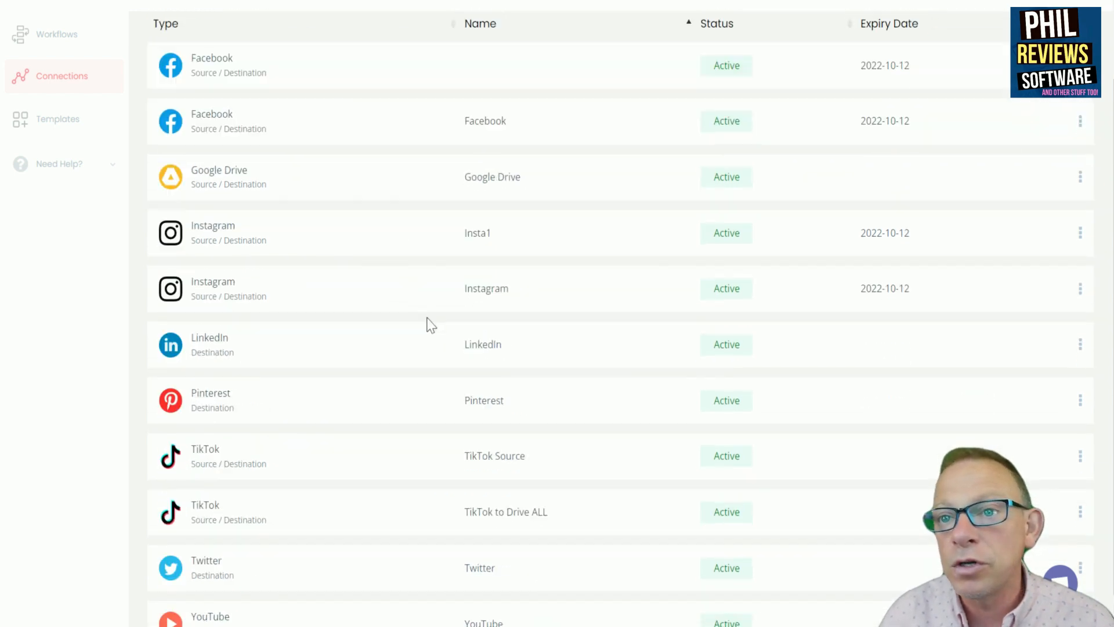
pyautogui.click(57, 33)
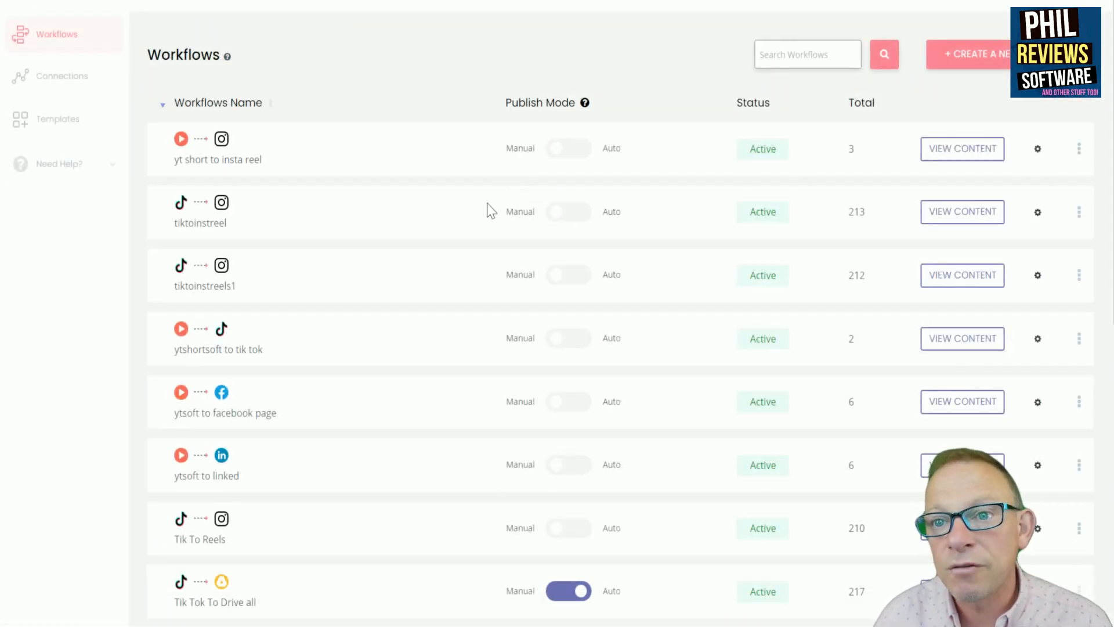
pyautogui.moveTo(226, 180)
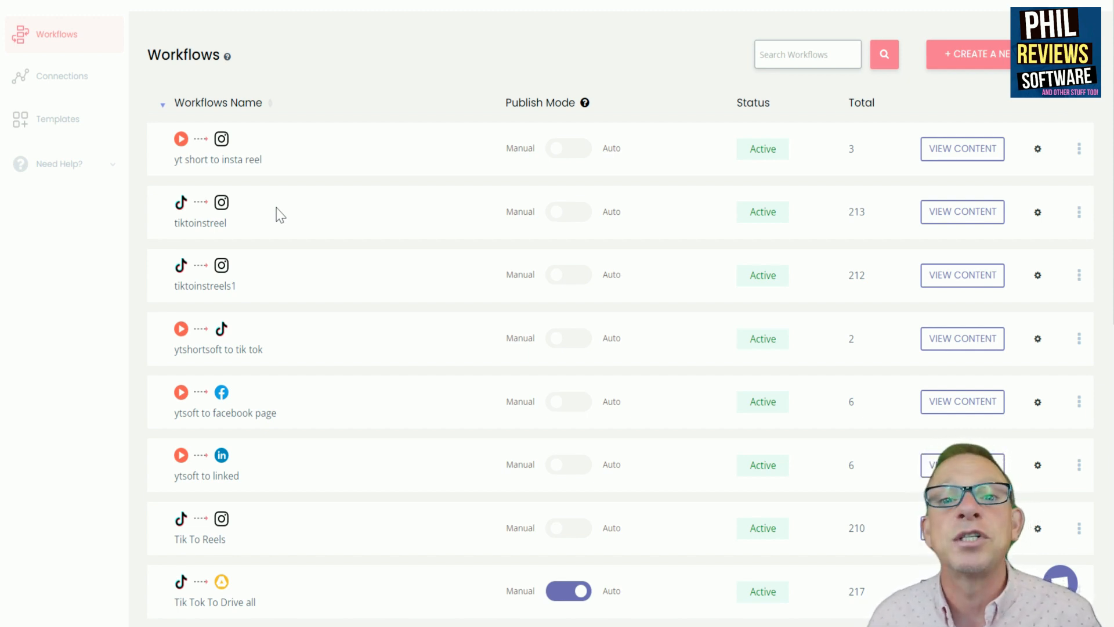
pyautogui.scroll(-3)
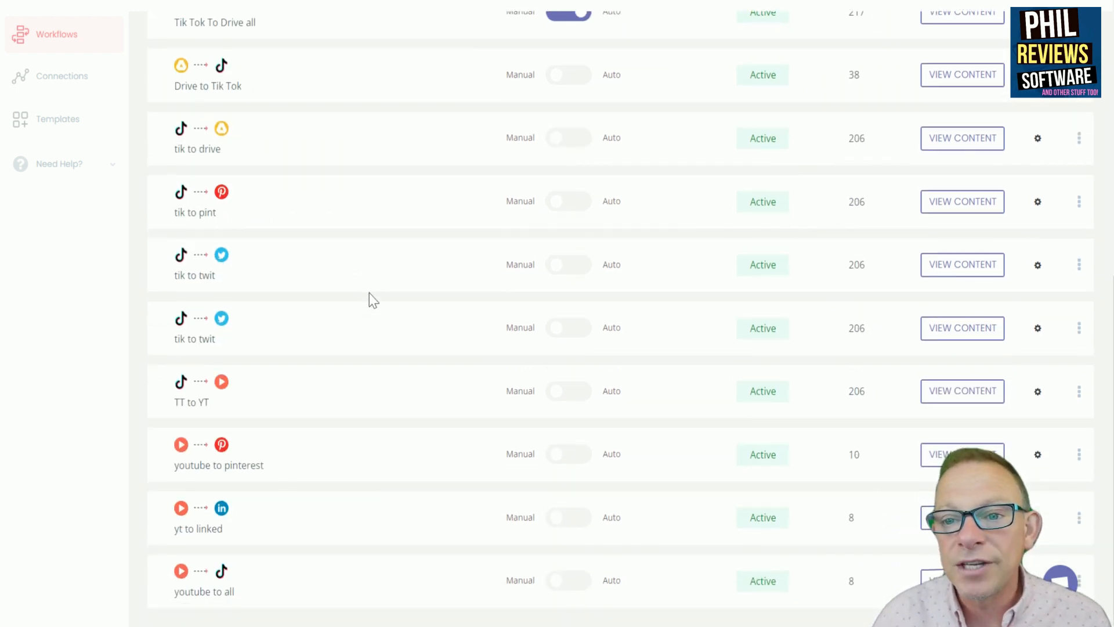
pyautogui.scroll(3)
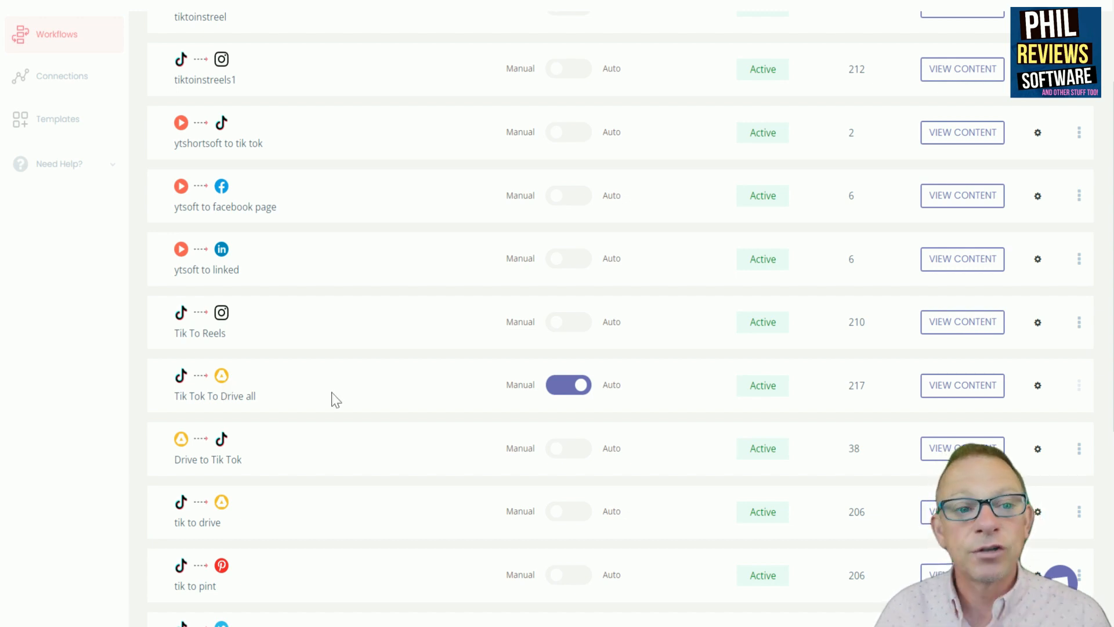
pyautogui.scroll(3)
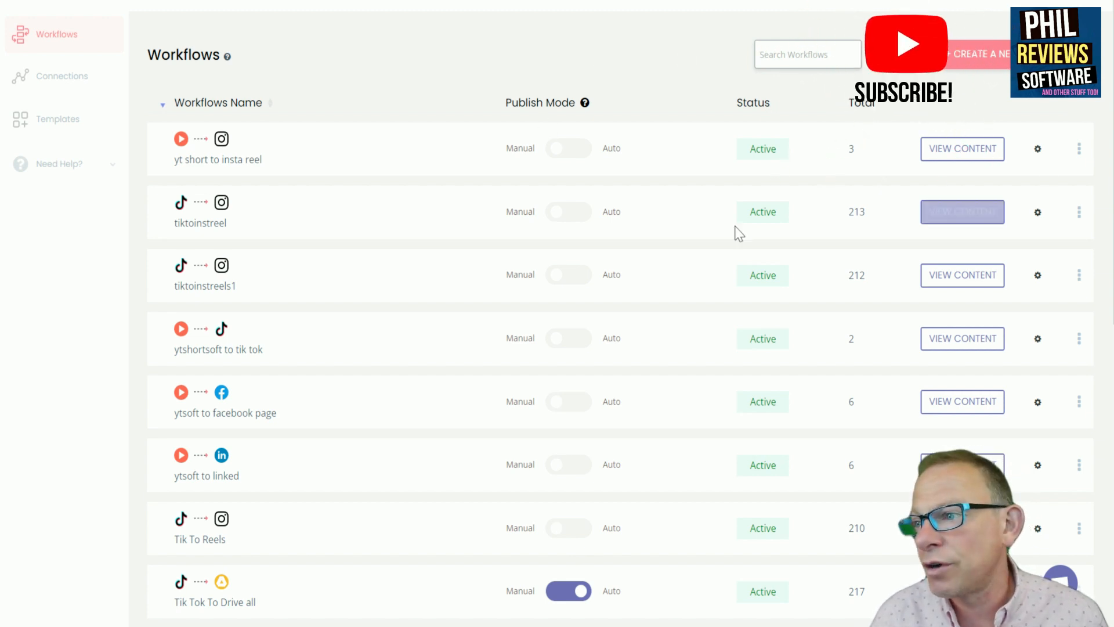
pyautogui.moveTo(217, 238)
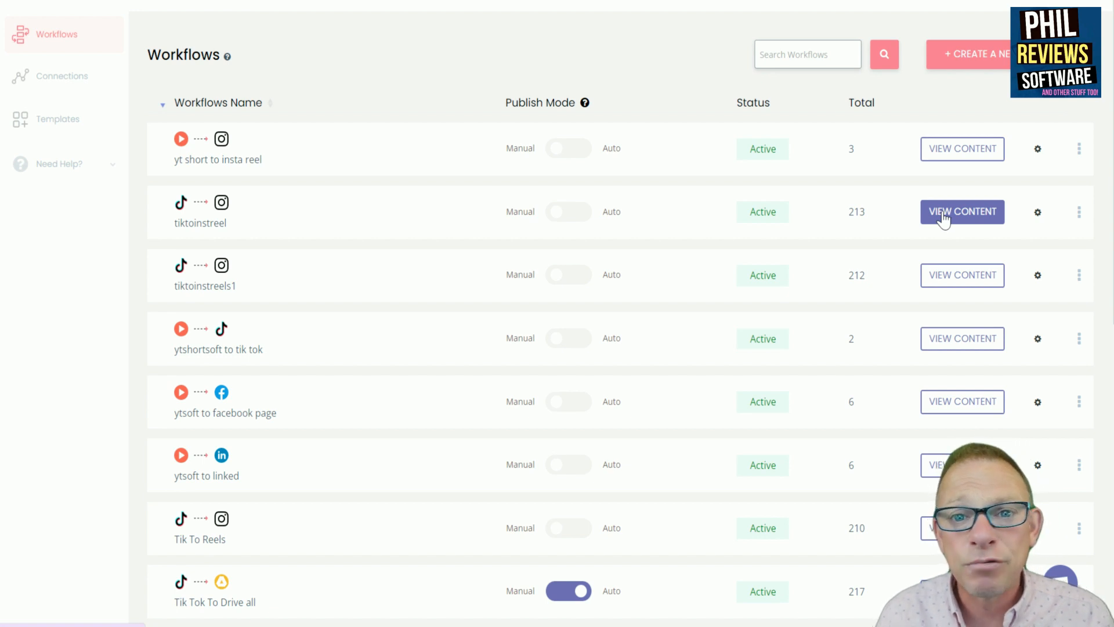
pyautogui.moveTo(943, 220)
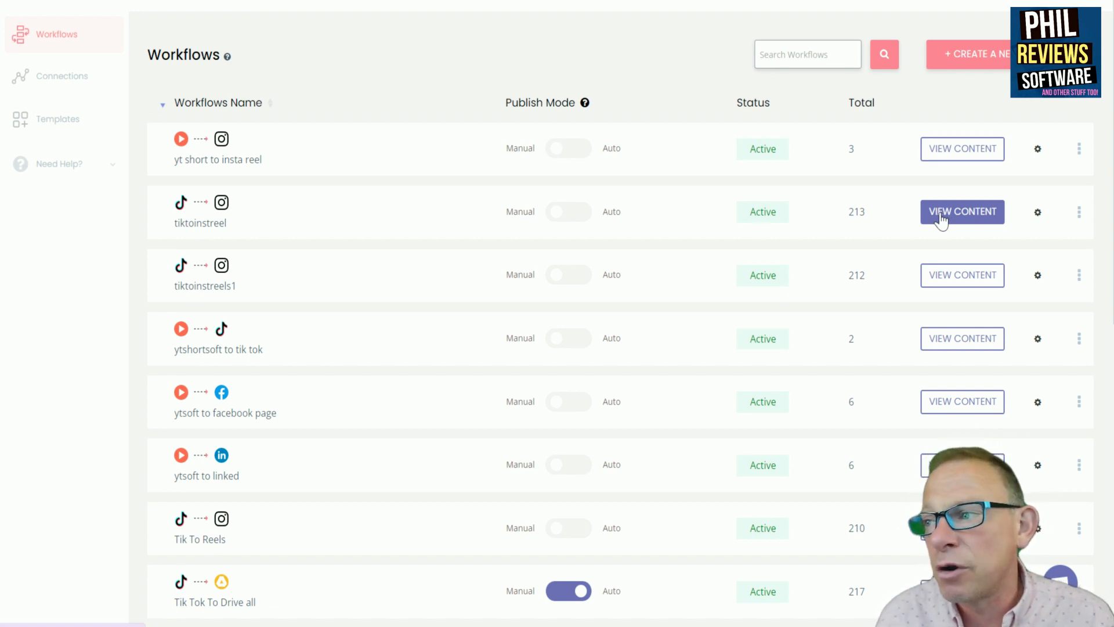
# View the tiktoinstreel workflow's collected TikTok videos and locate the ClickUp software videos.
pyautogui.click(962, 211)
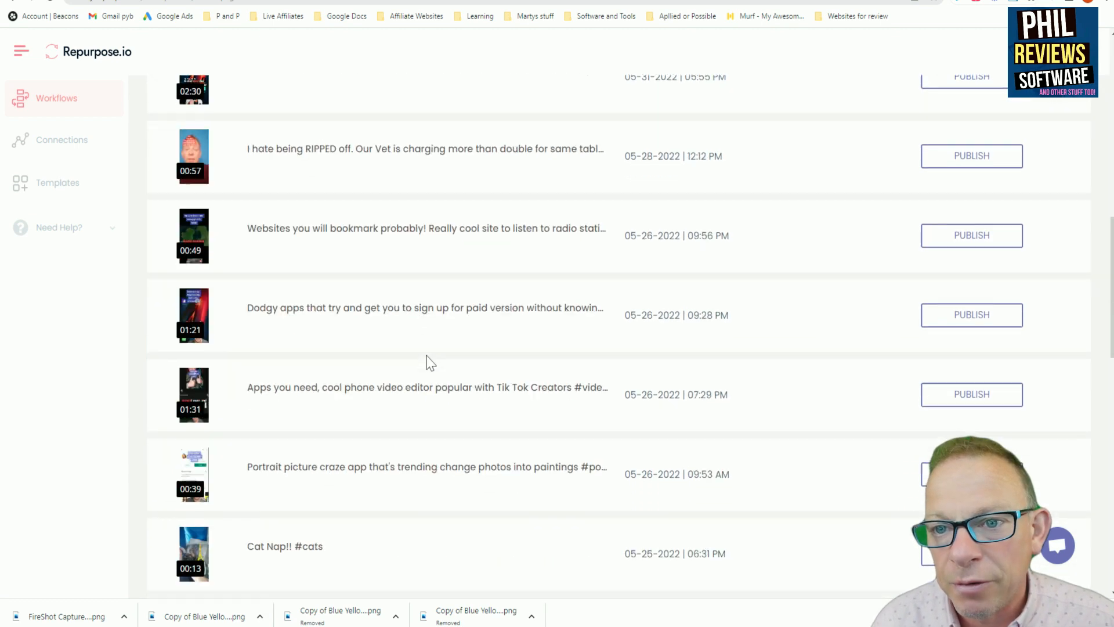
pyautogui.scroll(-3)
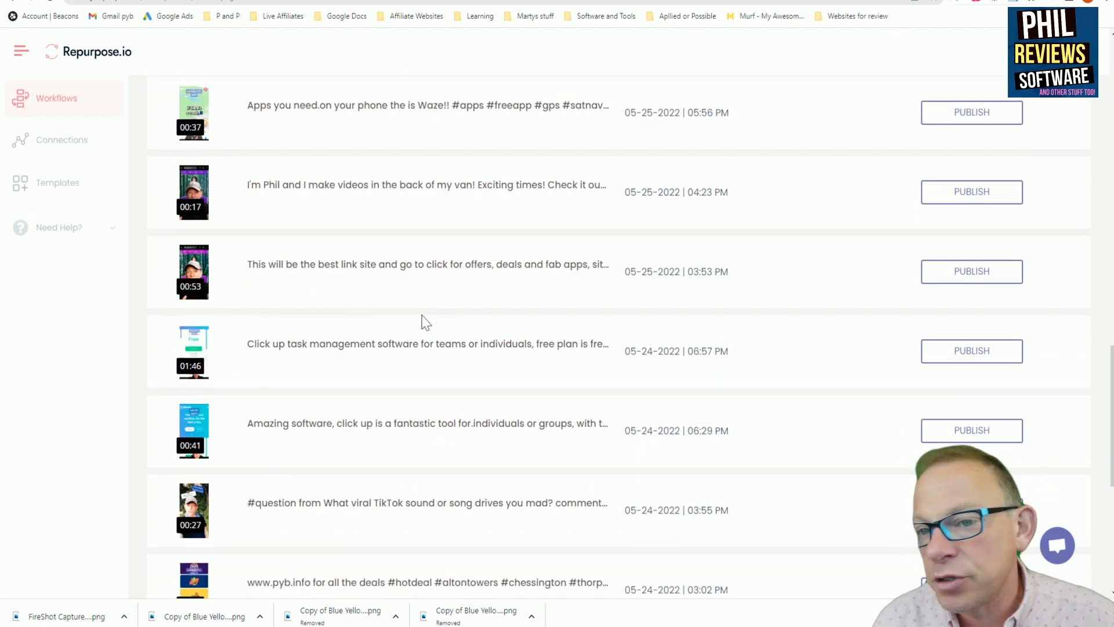
pyautogui.scroll(-3)
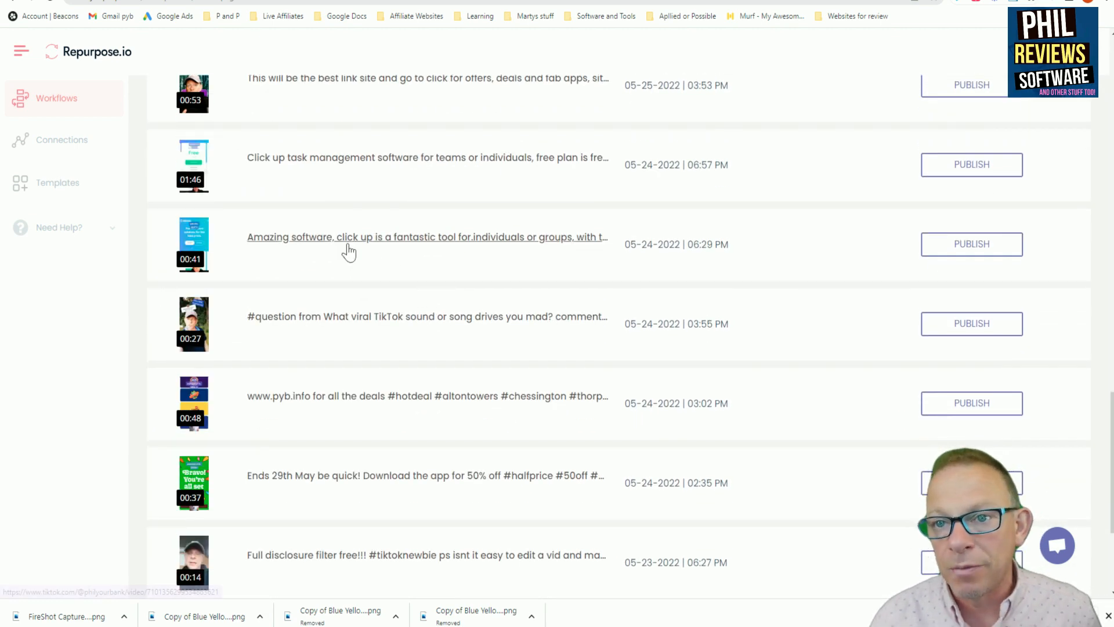
pyautogui.moveTo(201, 244)
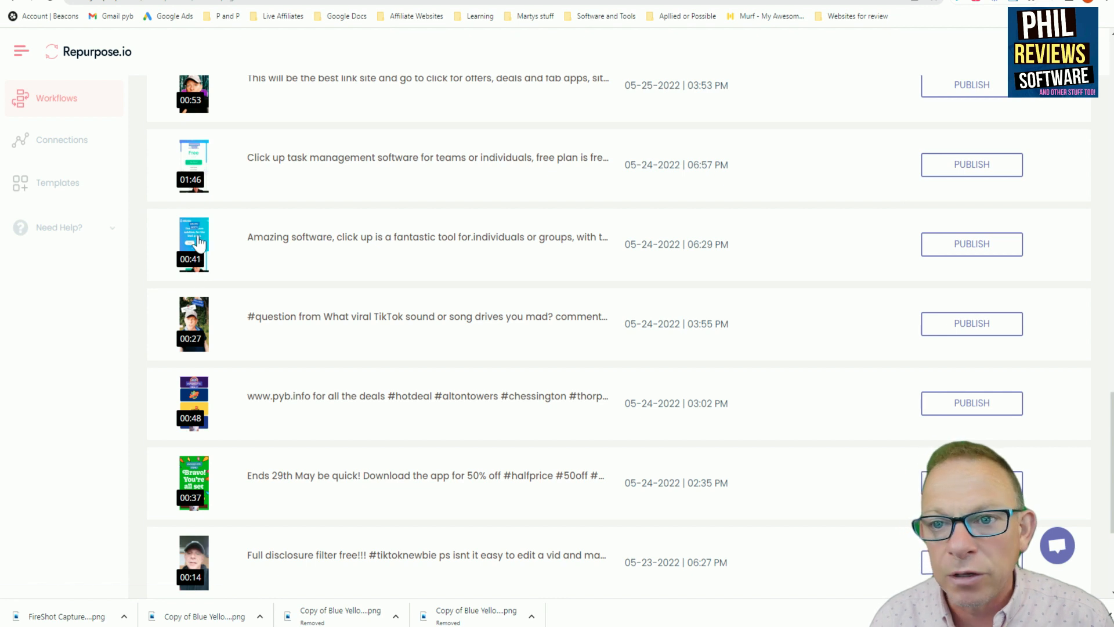
# Start publishing the ClickUp software video, bringing up its Custom Publish Settings and caption.
pyautogui.click(192, 244)
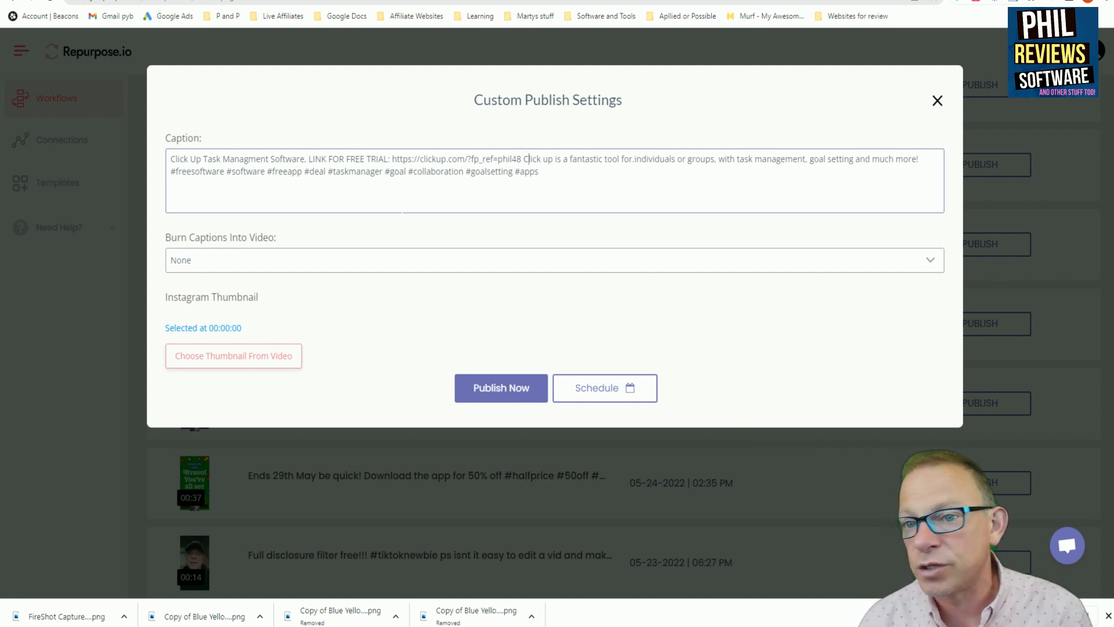
# Publish the ClickUp video immediately so it becomes Queued in the content list.
pyautogui.click(500, 387)
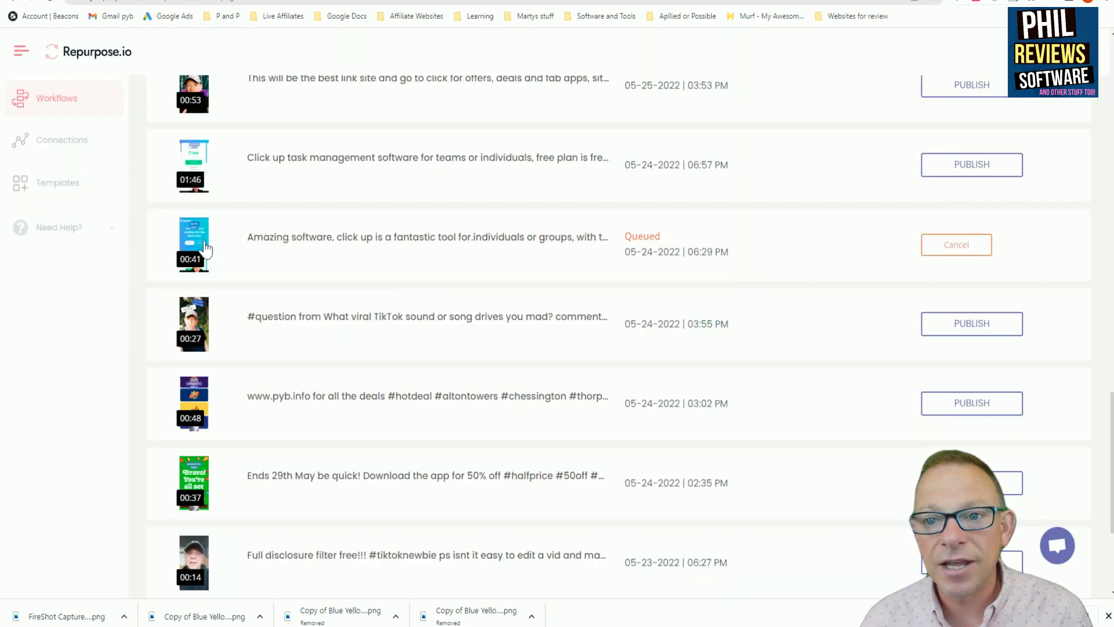
pyautogui.moveTo(379, 237)
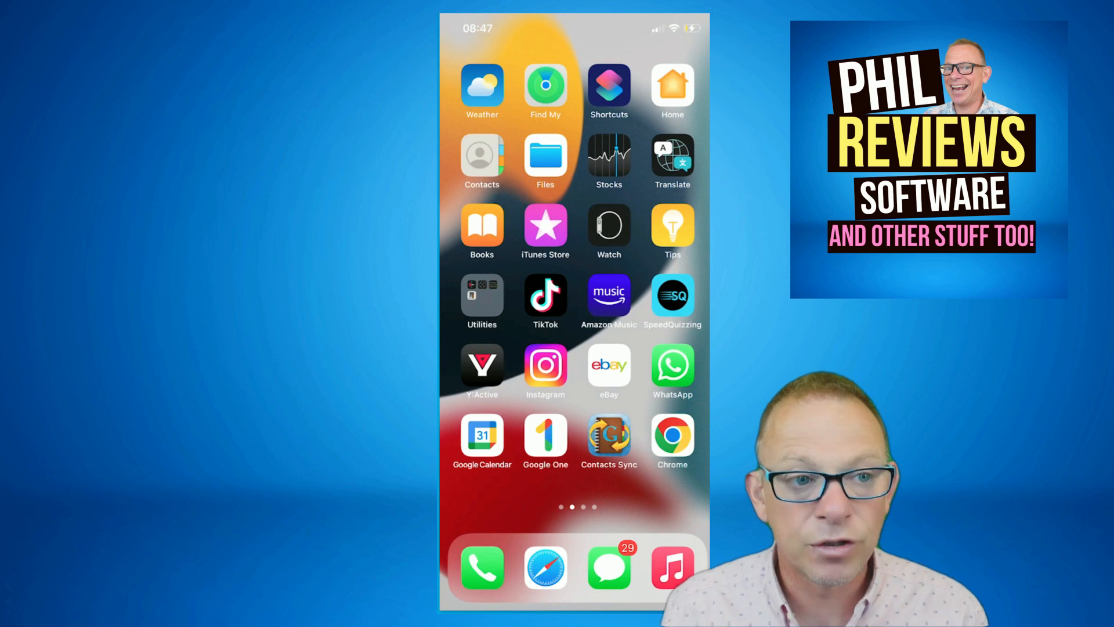
# In Instagram on the phone, view the posted ClickUp task-management video with its free-trial caption.
pyautogui.click(545, 369)
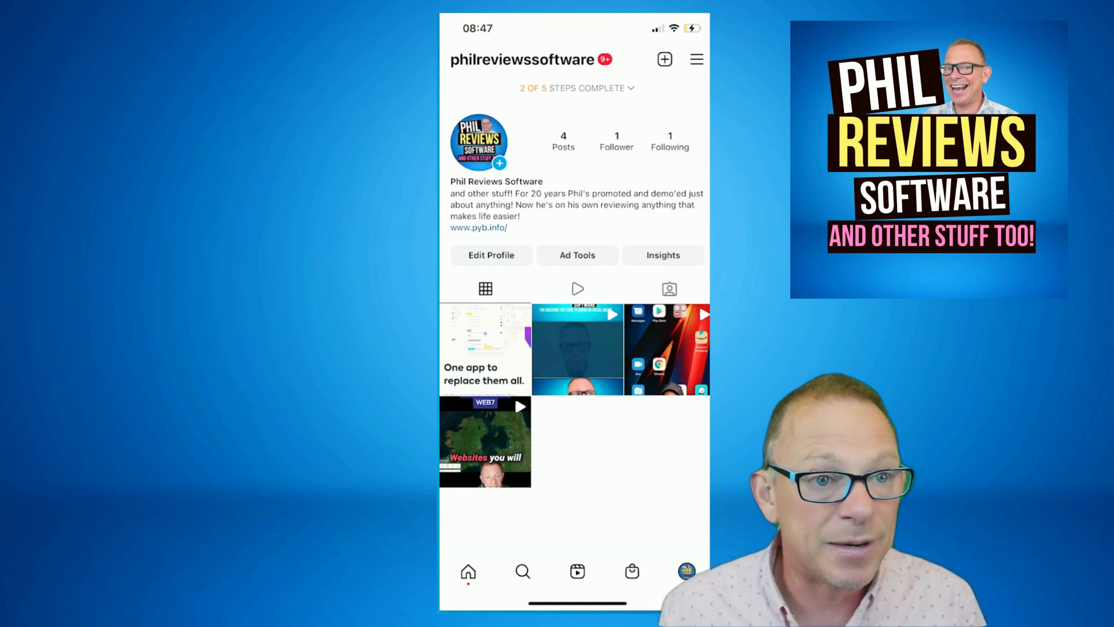
pyautogui.click(485, 348)
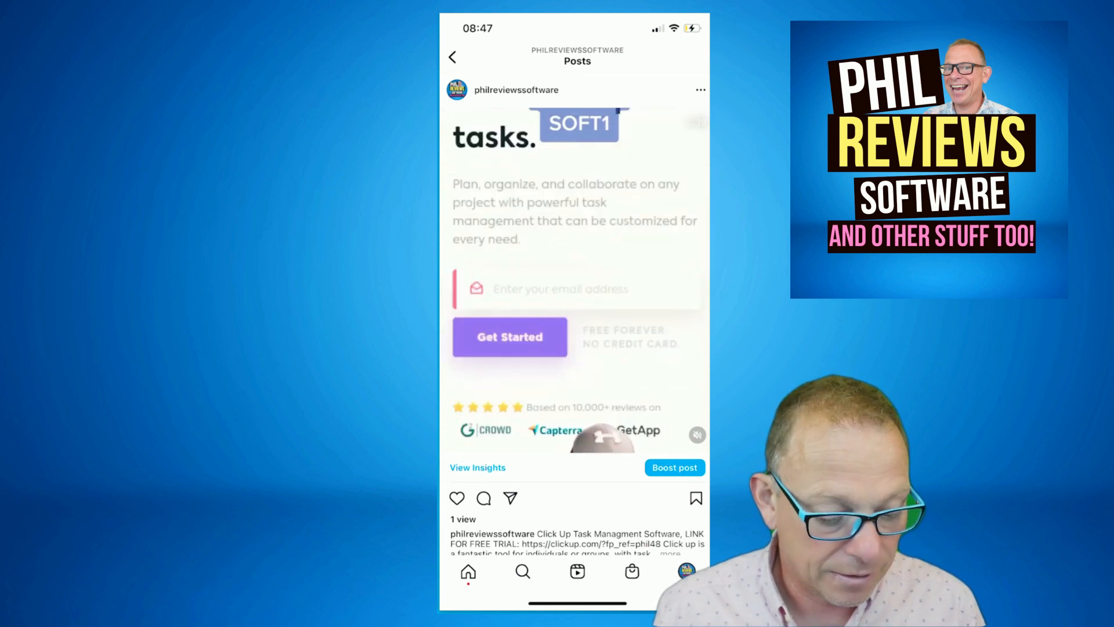
pyautogui.scroll(3)
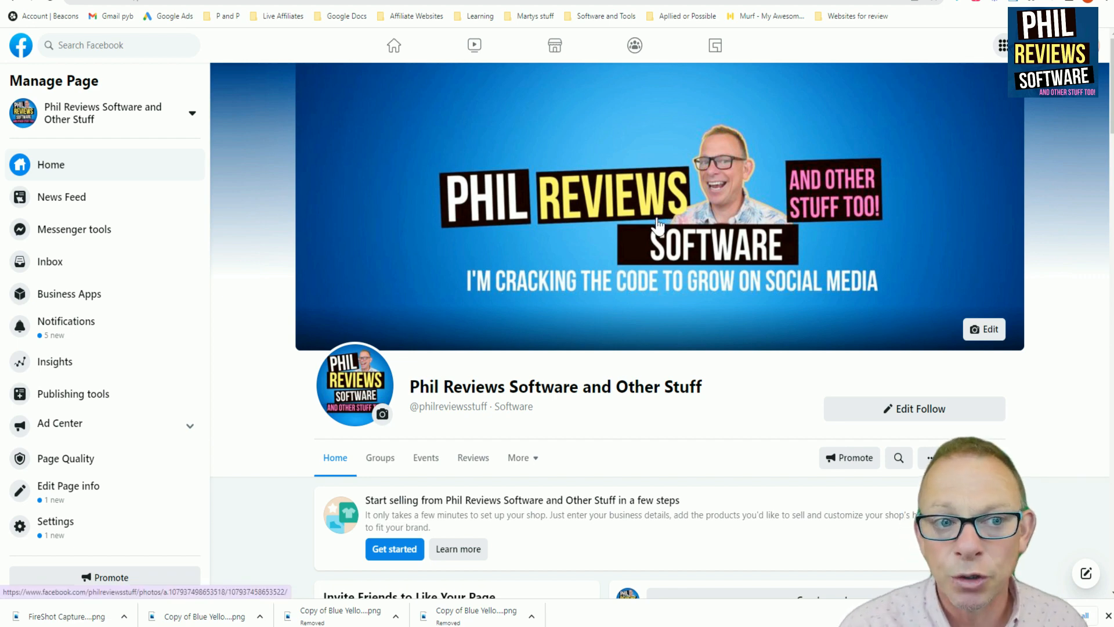
pyautogui.scroll(-3)
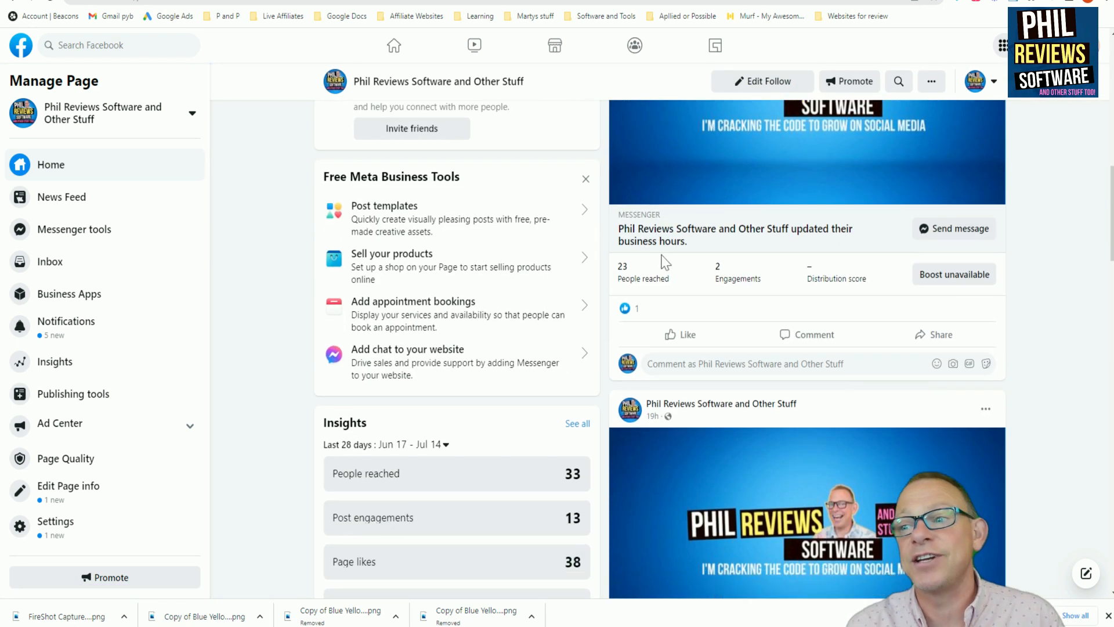
pyautogui.scroll(-3)
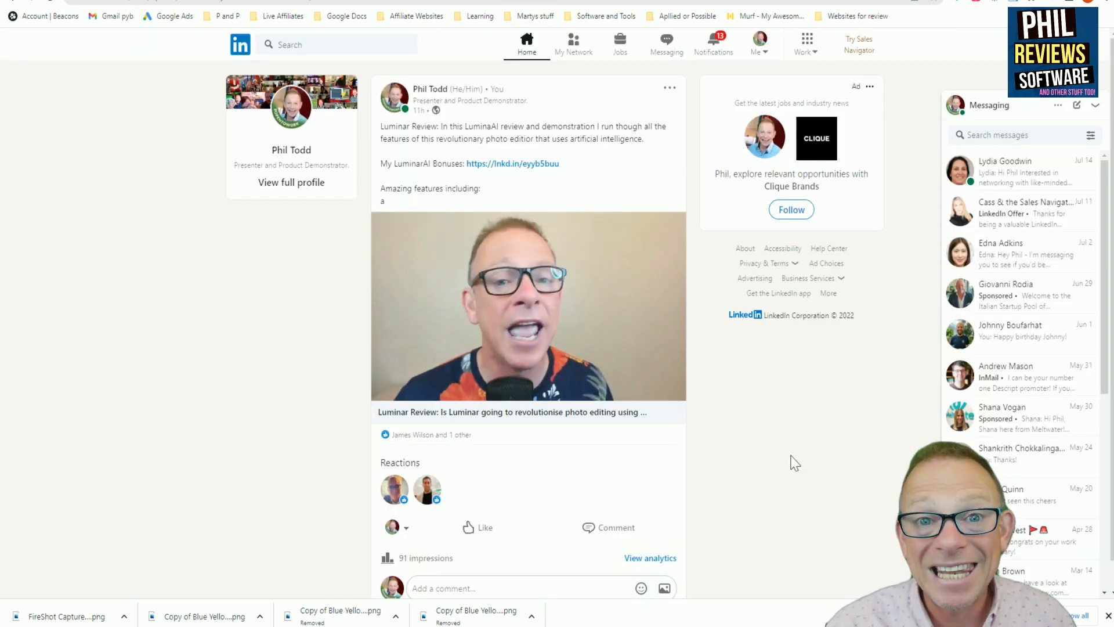
pyautogui.moveTo(276, 477)
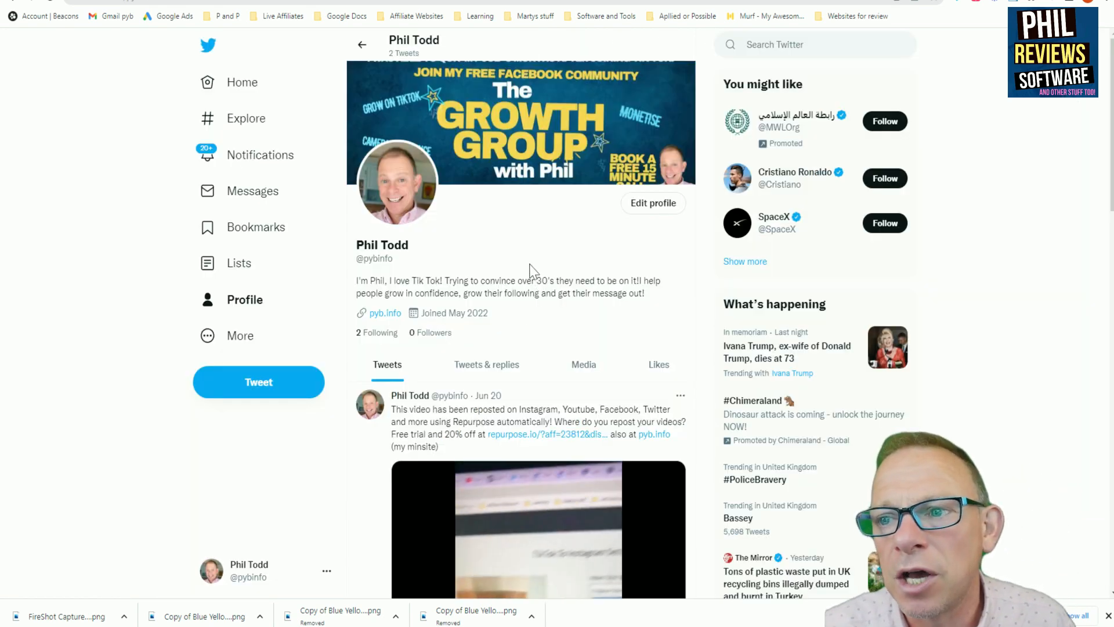
pyautogui.scroll(-3)
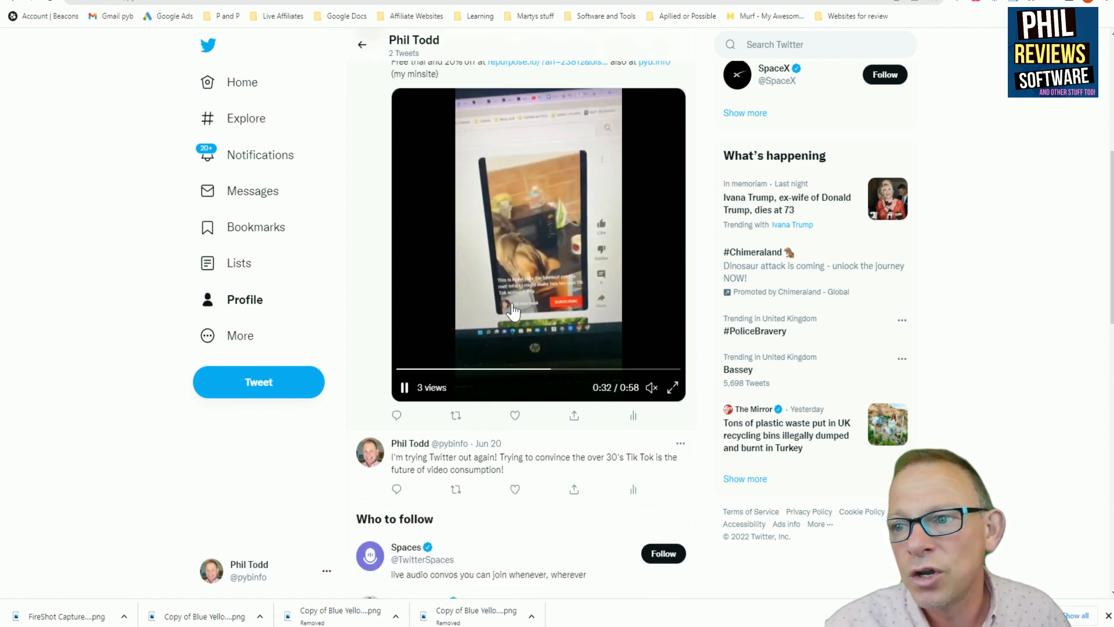
pyautogui.scroll(3)
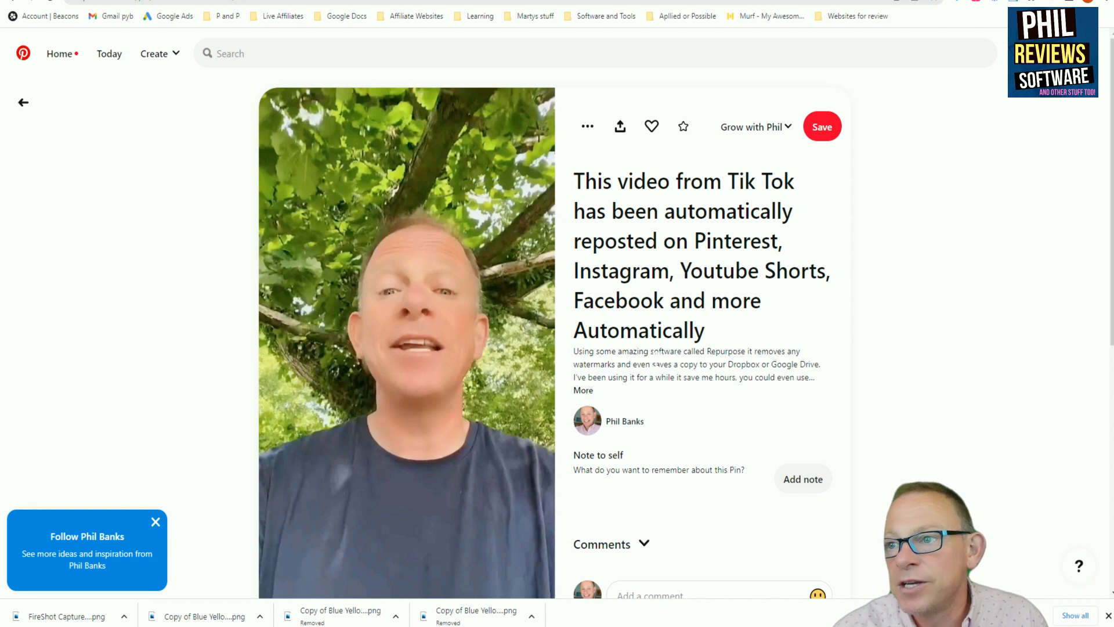
pyautogui.scroll(-3)
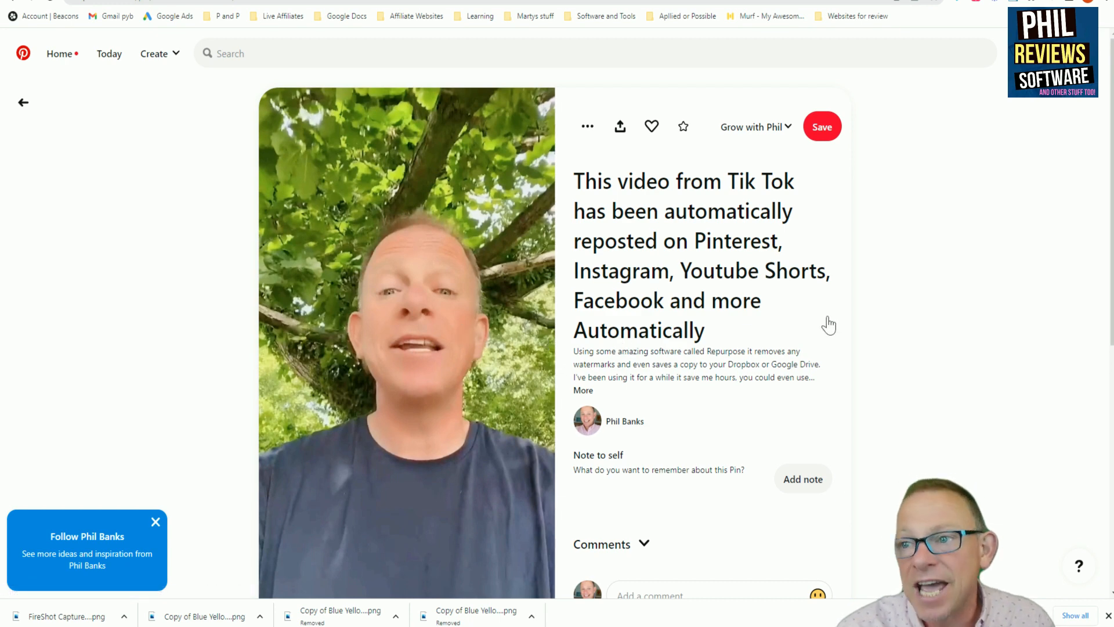
pyautogui.scroll(-3)
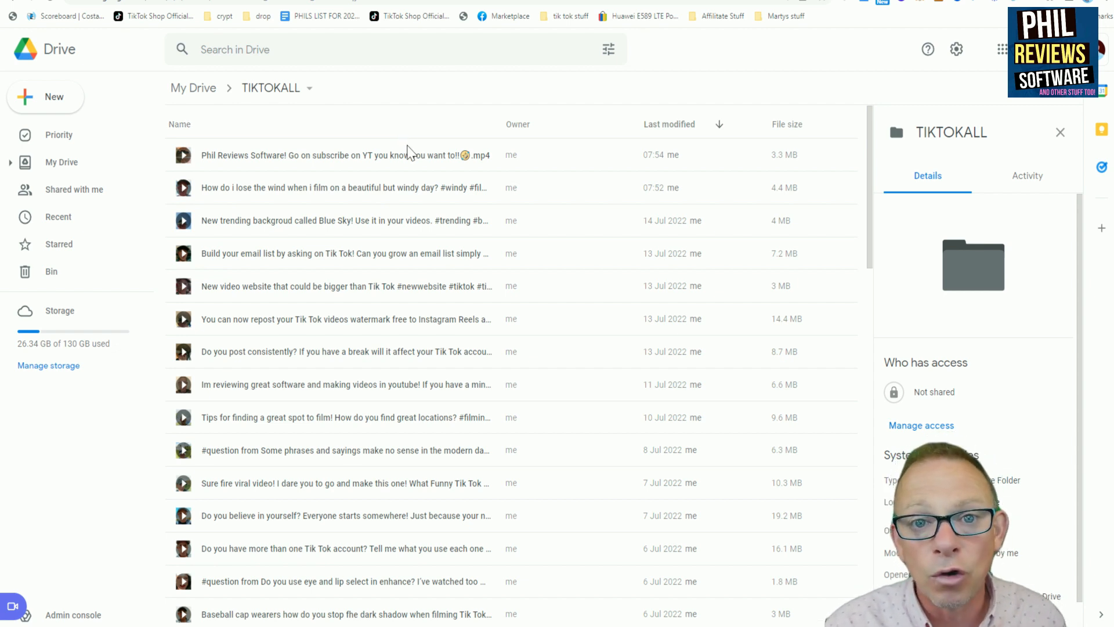
pyautogui.moveTo(448, 129)
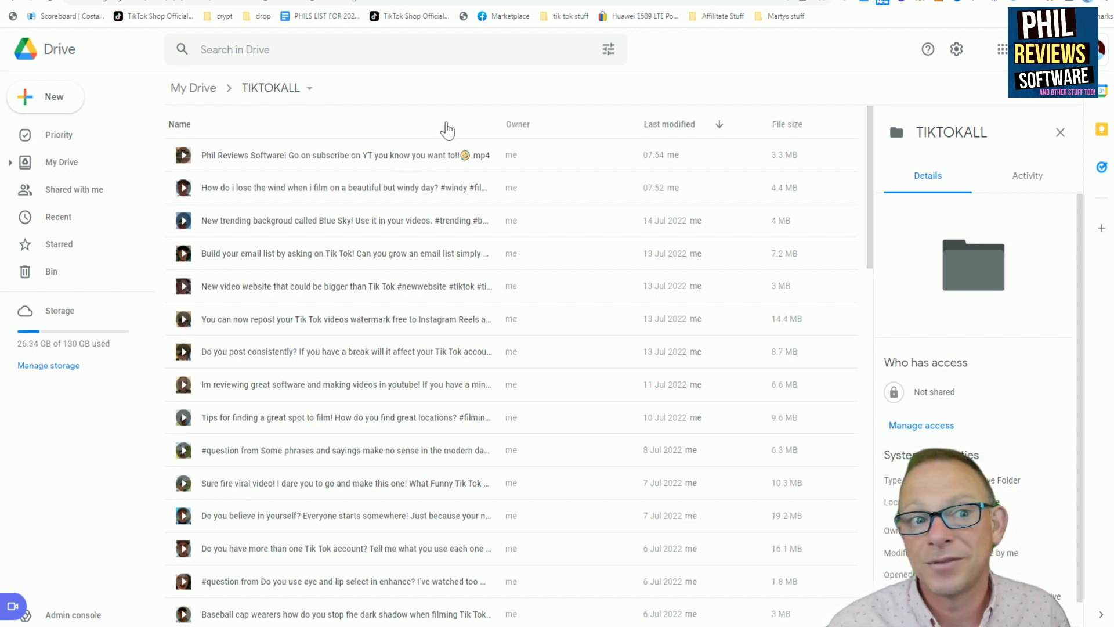
pyautogui.moveTo(418, 138)
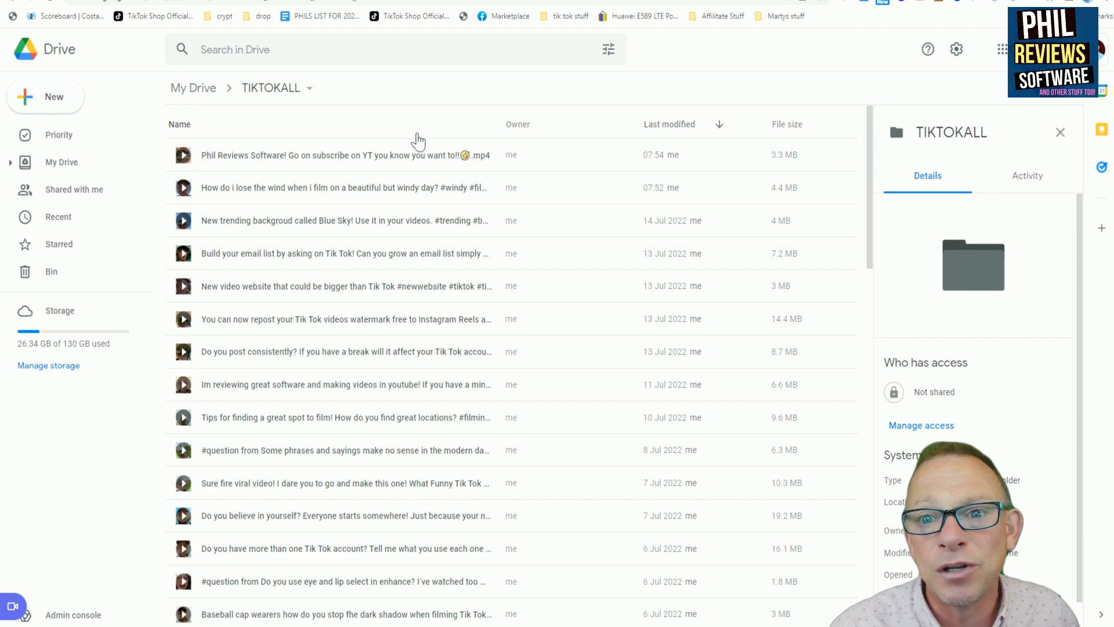
pyautogui.scroll(-3)
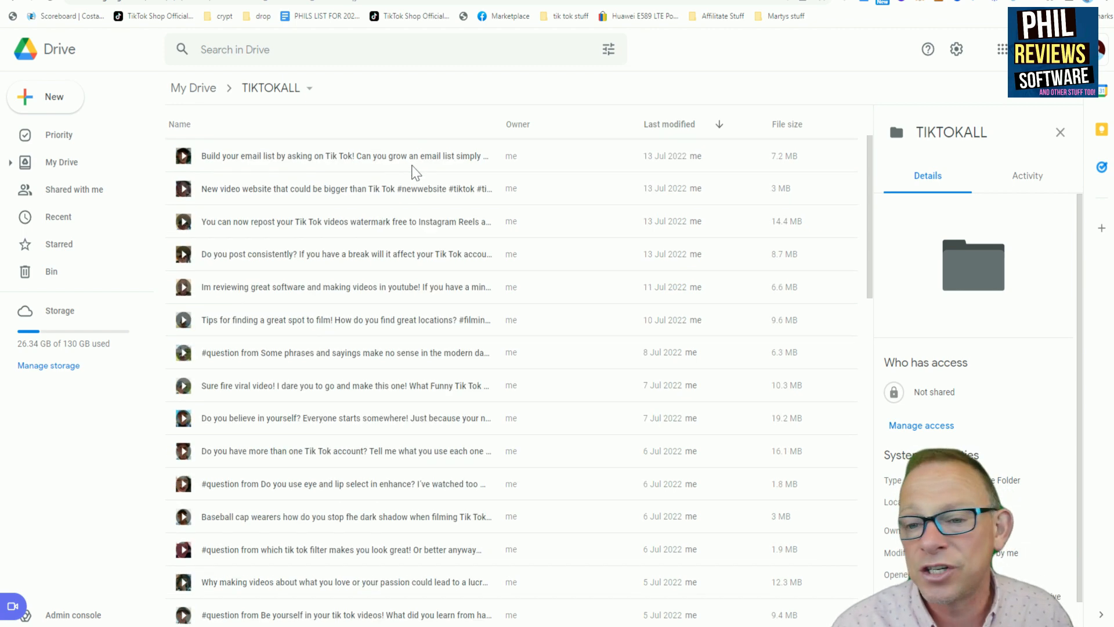
pyautogui.scroll(-3)
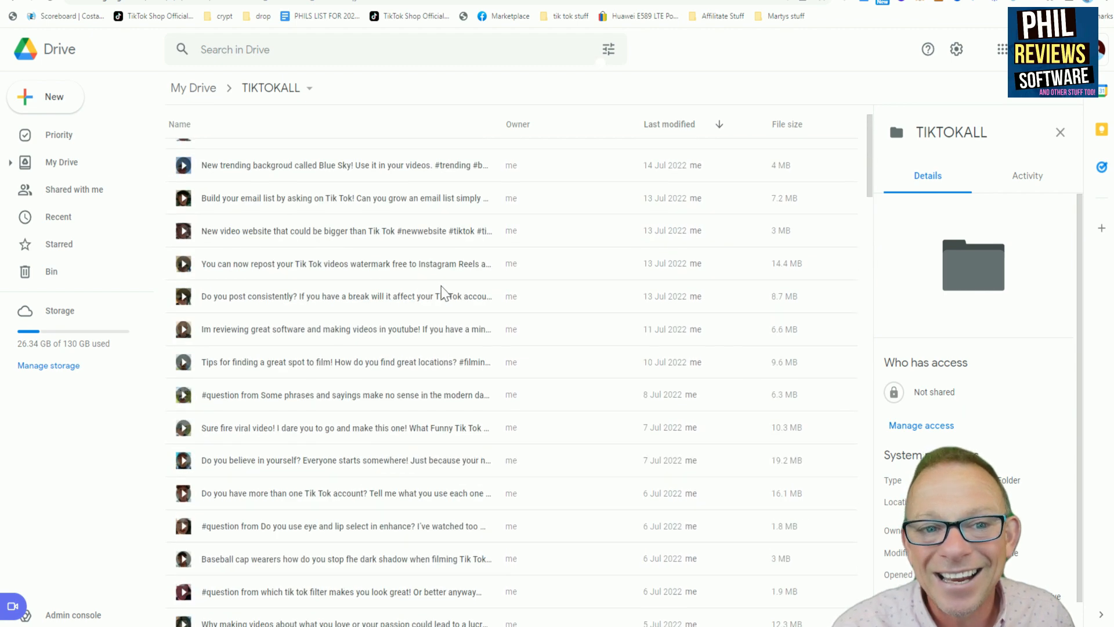
pyautogui.scroll(3)
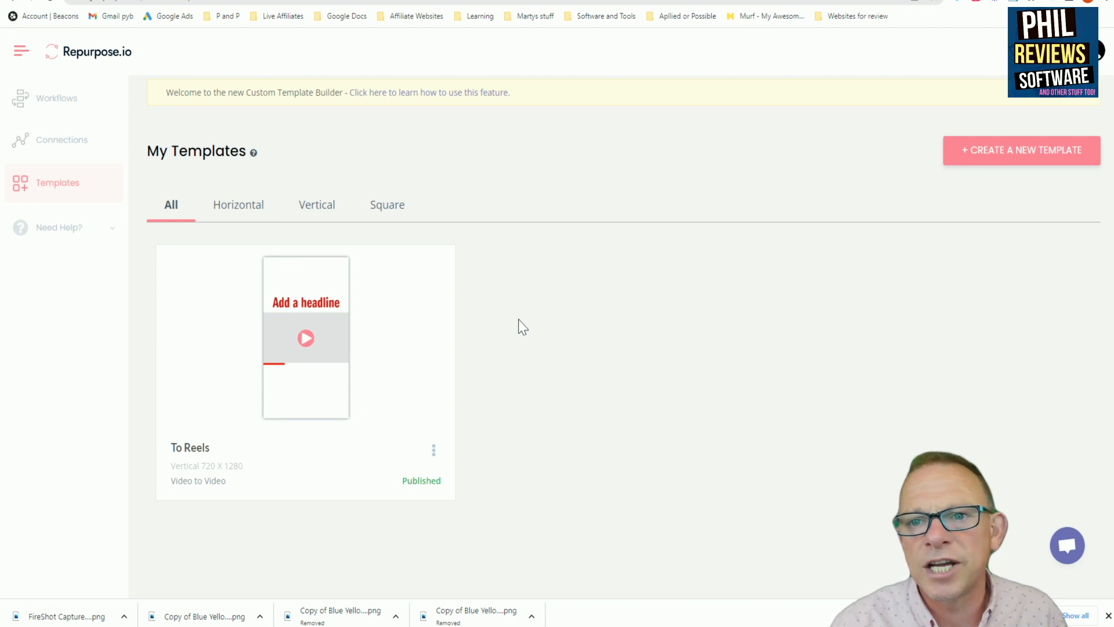
pyautogui.moveTo(579, 324)
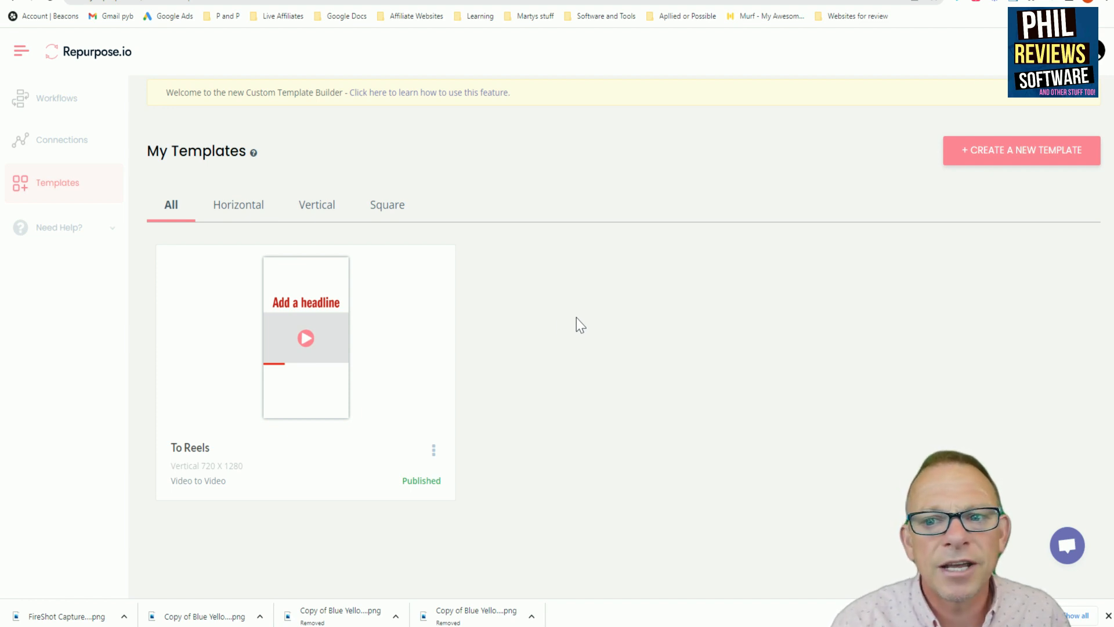
pyautogui.moveTo(575, 329)
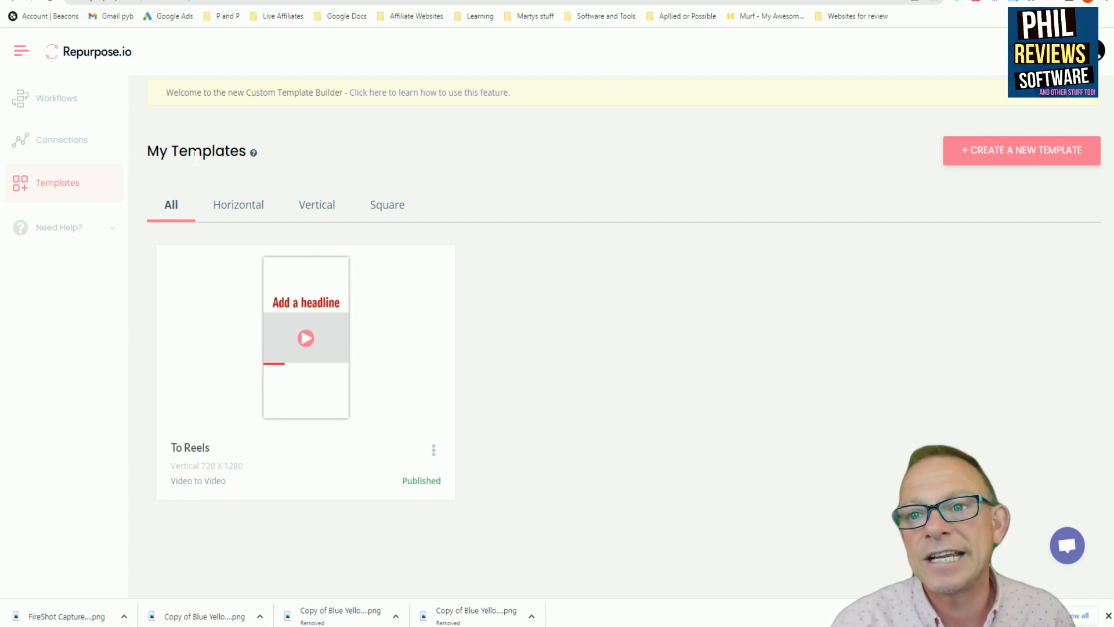
# Filter templates by Horizontal, Square, then Vertical, then return to the Workflows list.
pyautogui.click(238, 204)
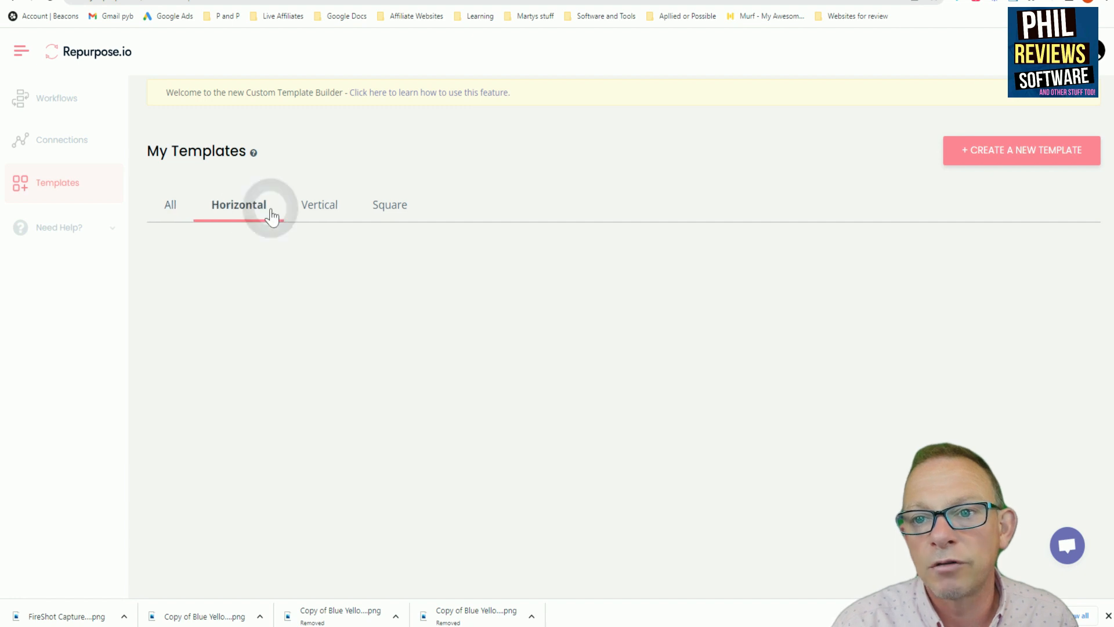
pyautogui.click(386, 205)
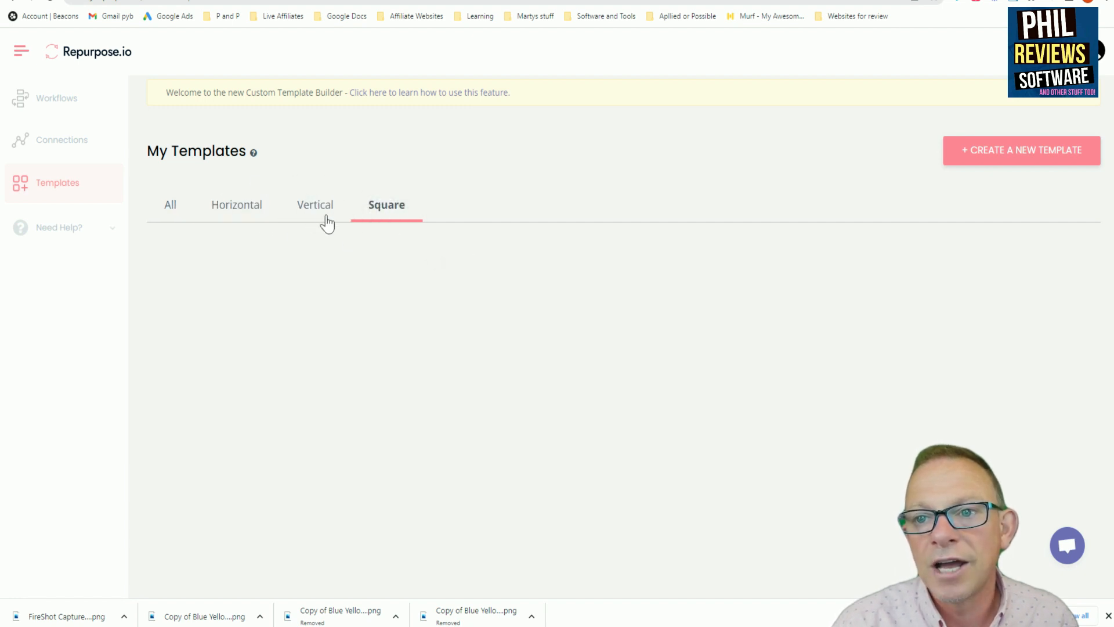
pyautogui.click(317, 204)
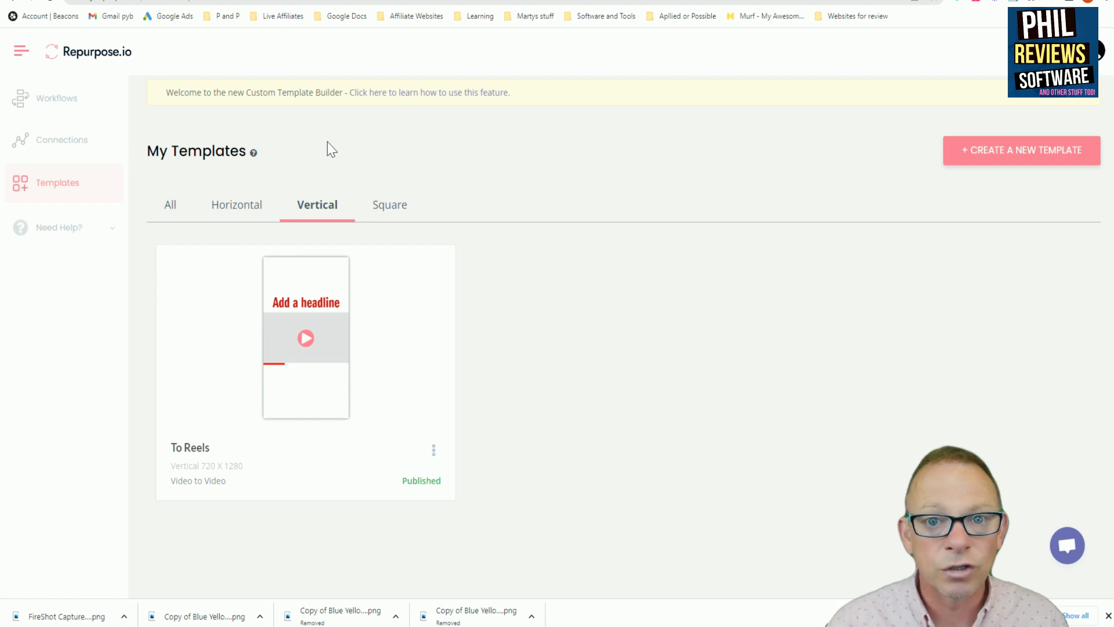
pyautogui.moveTo(353, 137)
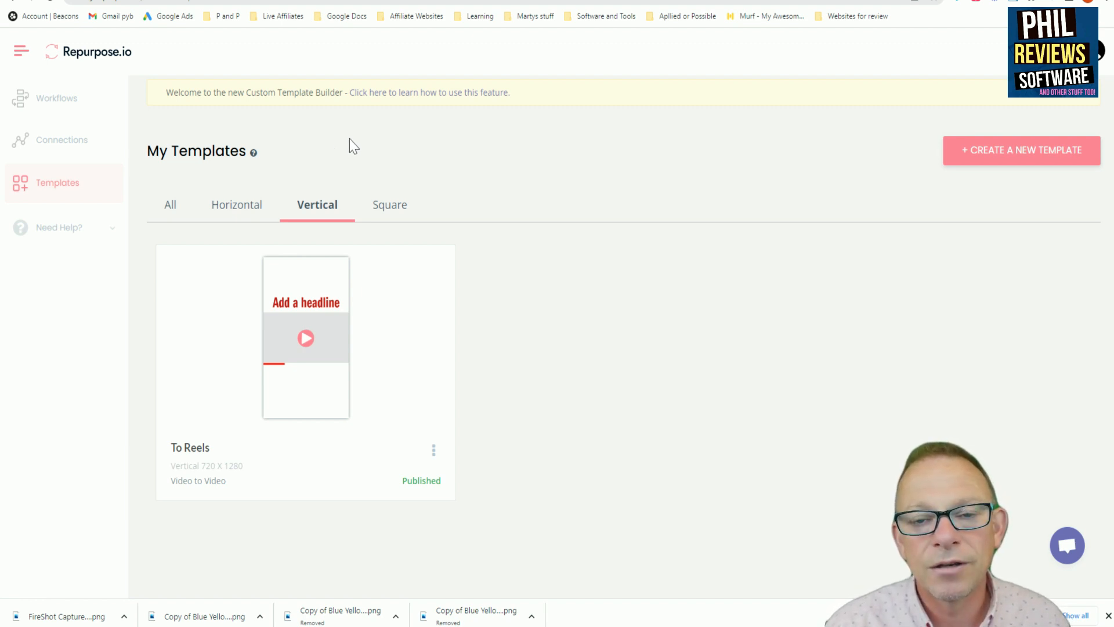
pyautogui.click(56, 98)
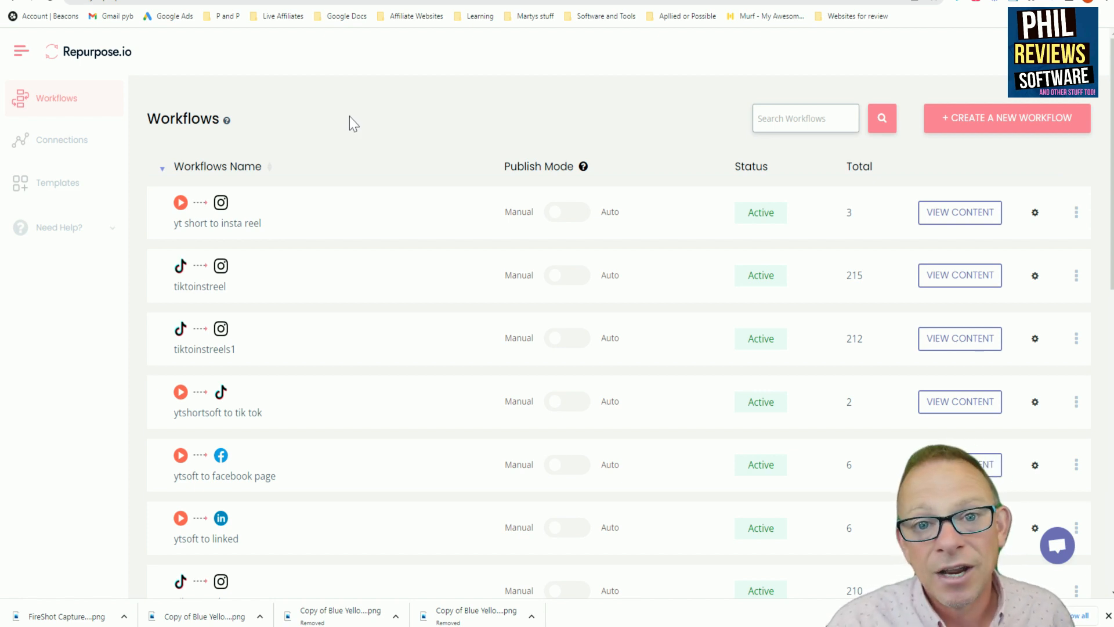
pyautogui.moveTo(357, 104)
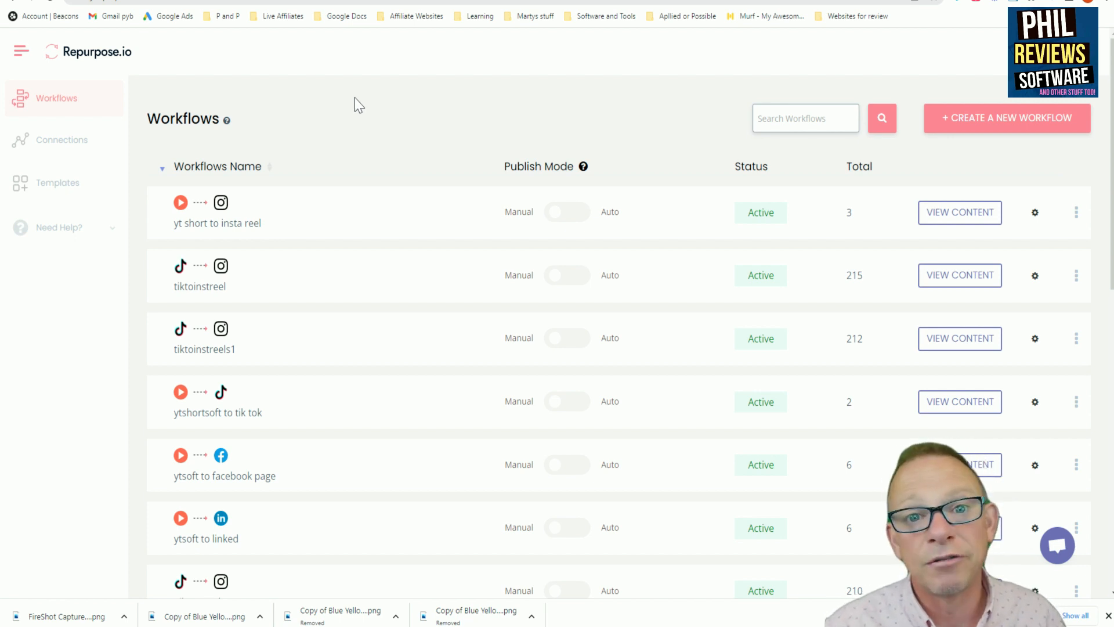
pyautogui.moveTo(349, 115)
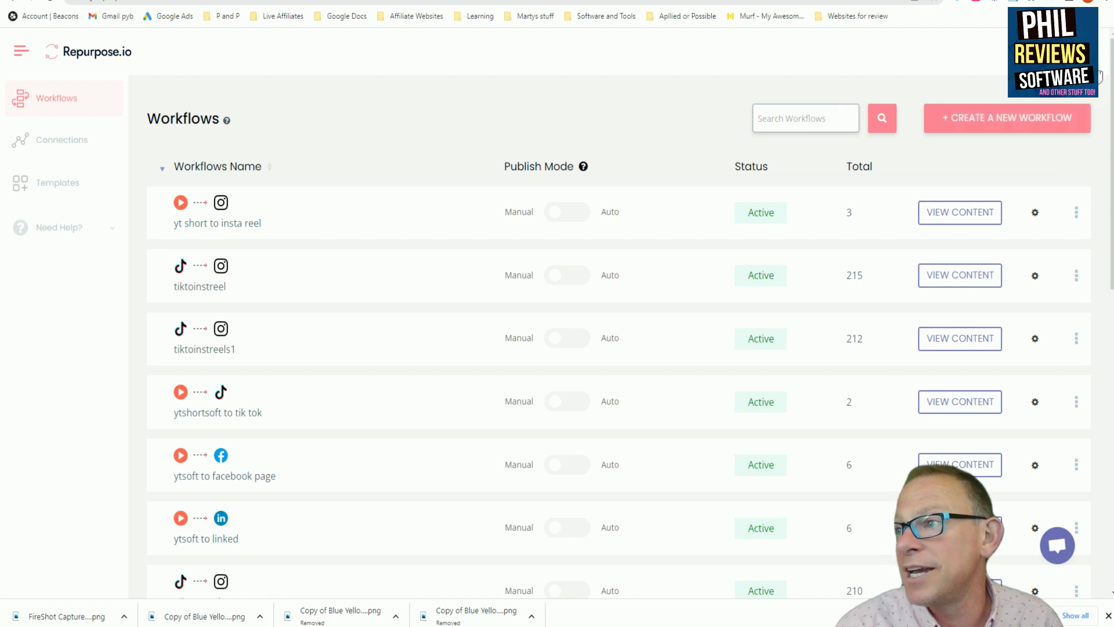
pyautogui.moveTo(66, 98)
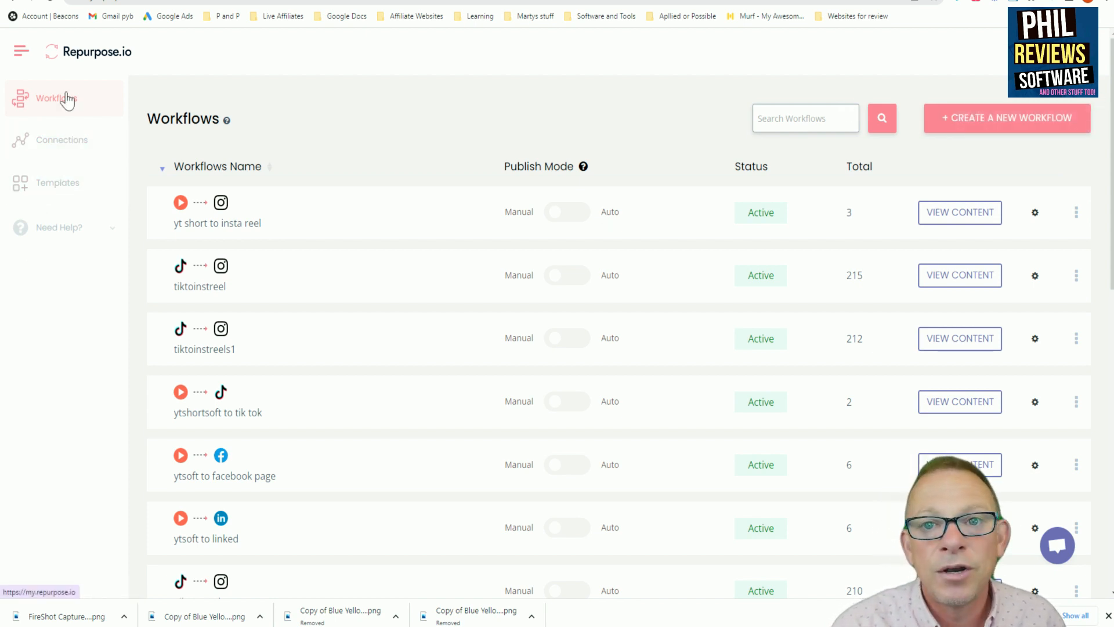